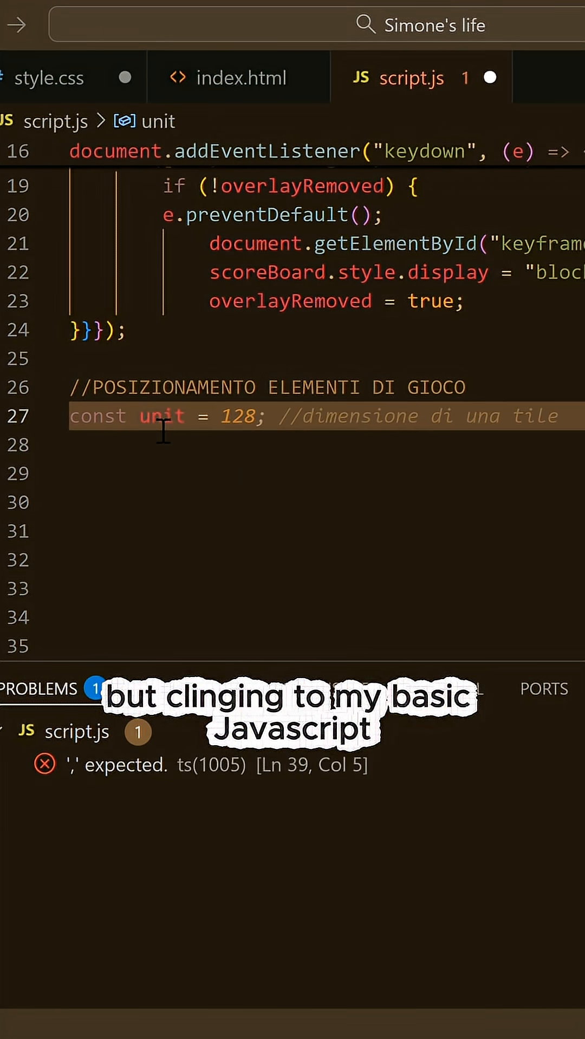
{"action": "type", "text": "32;"}
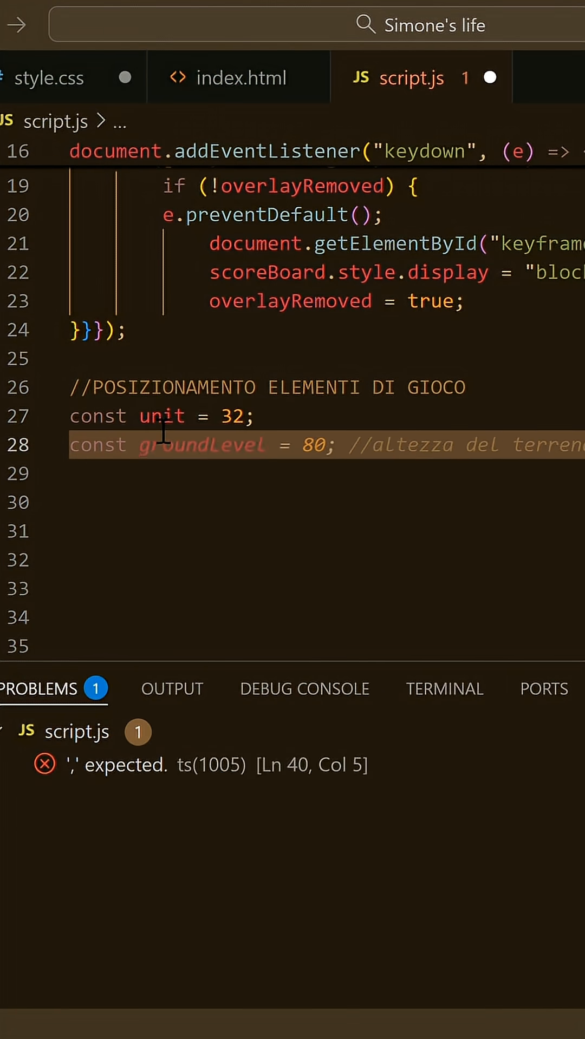